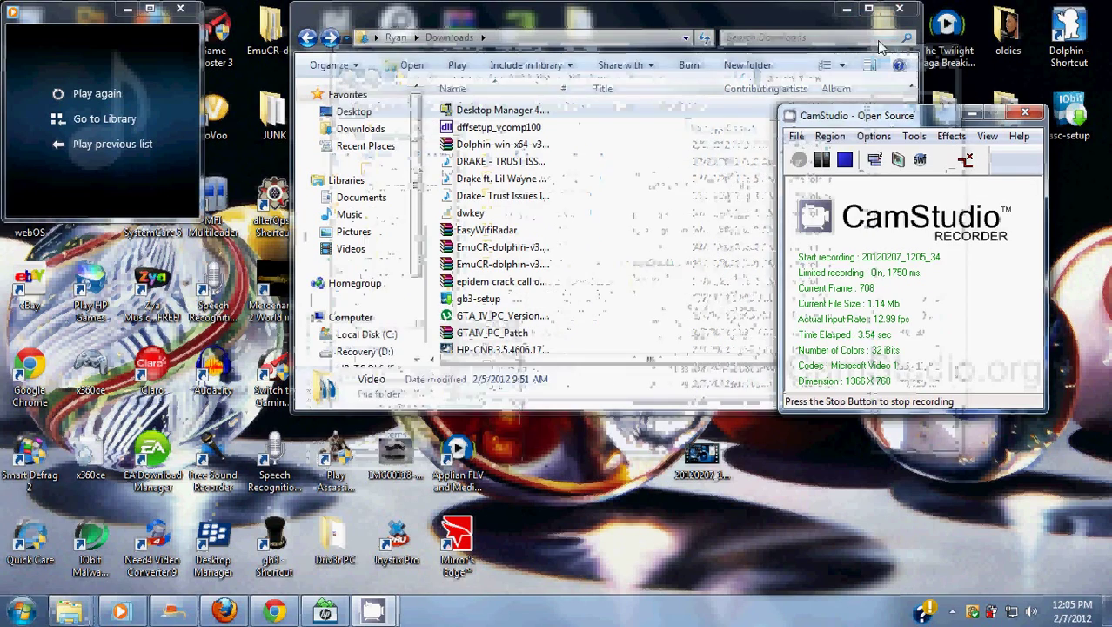
# Close the Downloads window and refresh the desktop from its context menu.
pyautogui.click(898, 7)
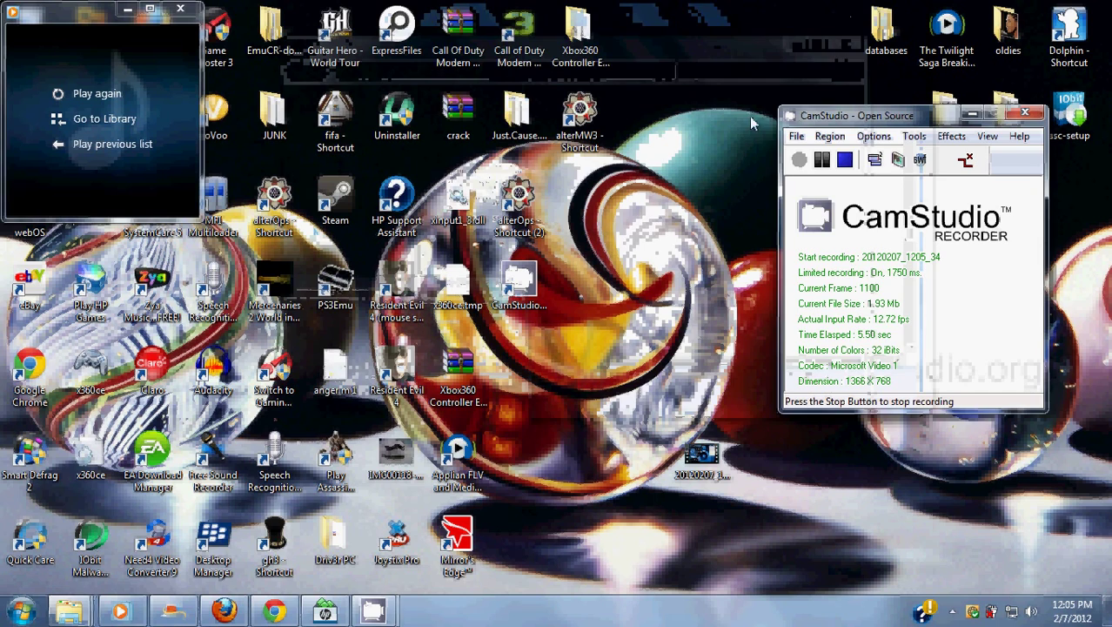
pyautogui.rightClick(750, 122)
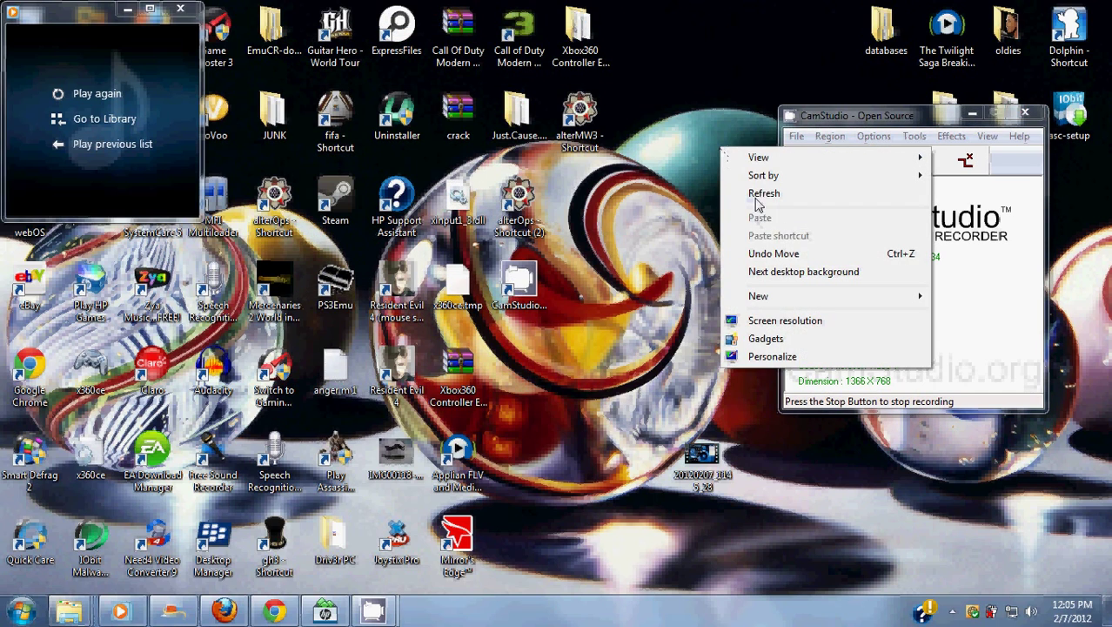
pyautogui.click(583, 257)
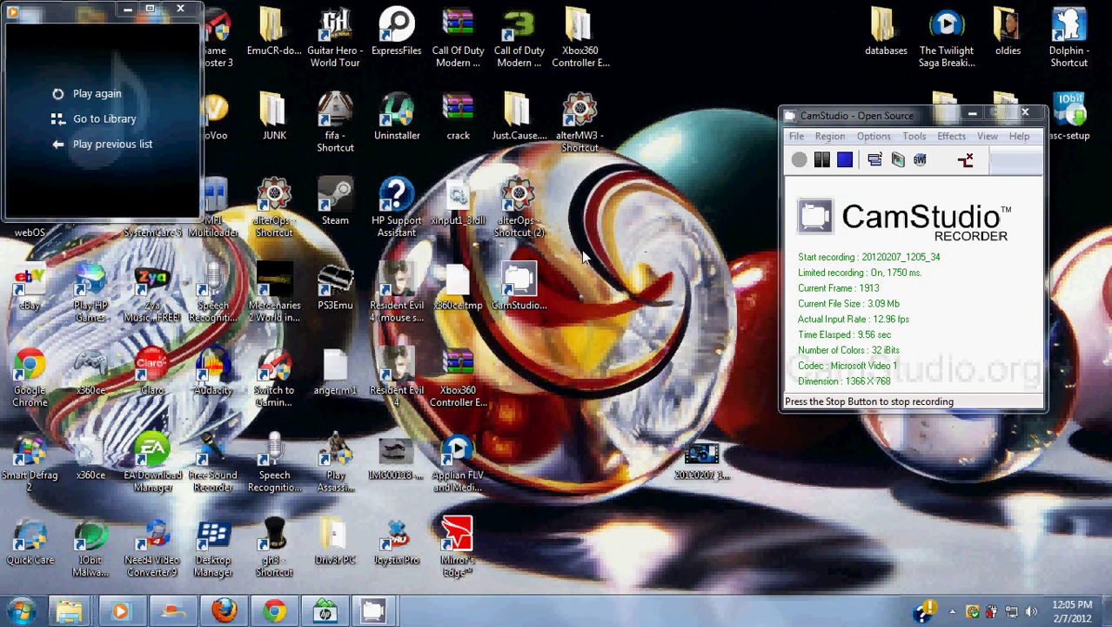
pyautogui.moveTo(660, 226)
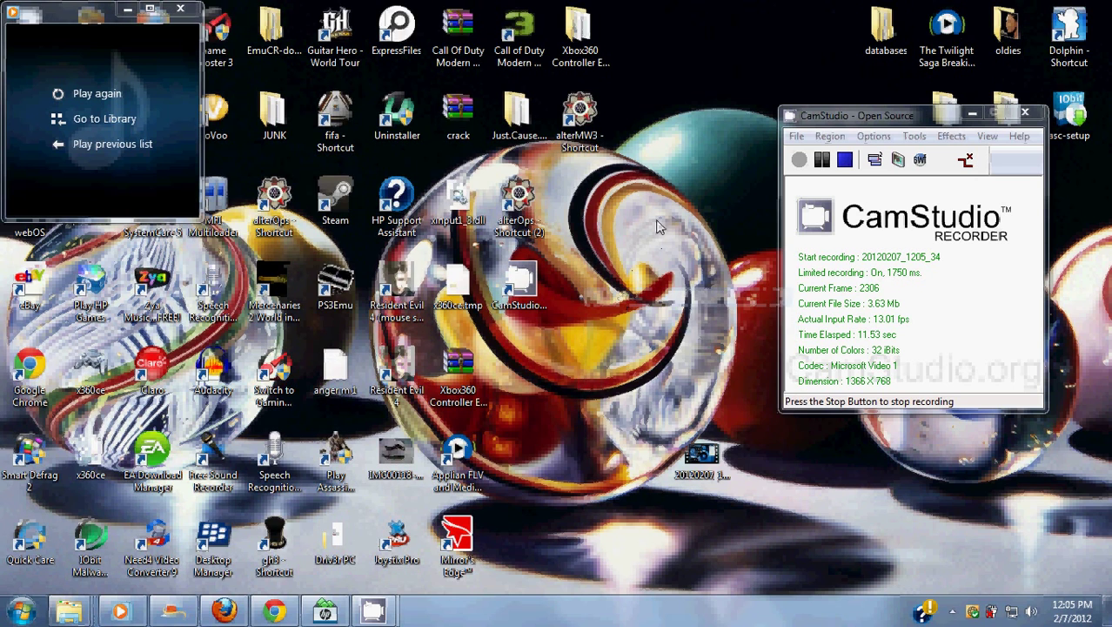
pyautogui.moveTo(654, 190)
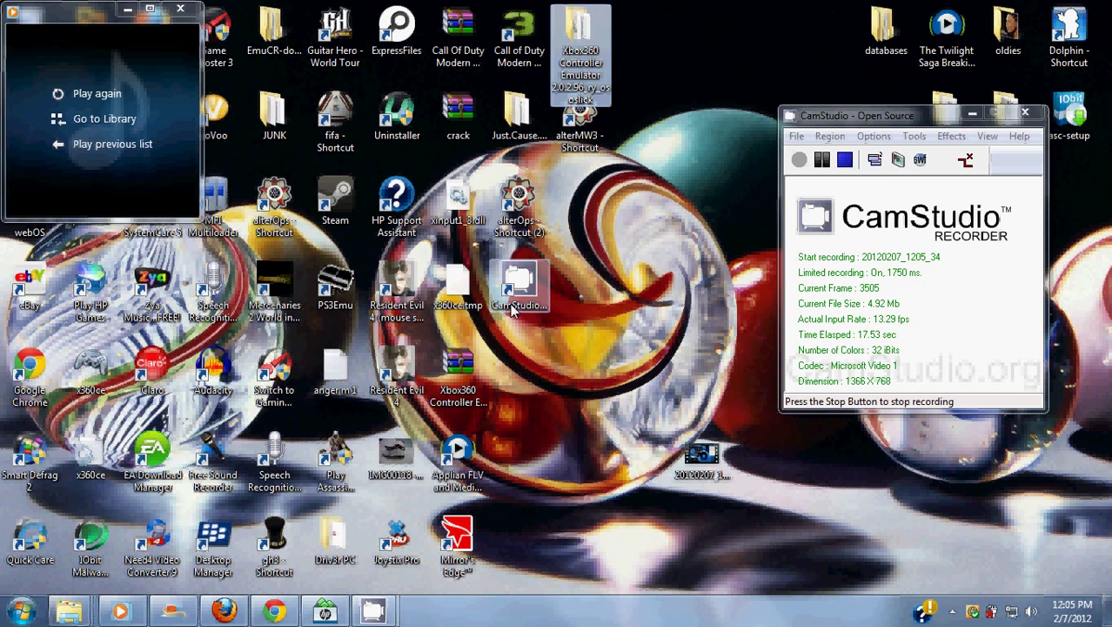
pyautogui.moveTo(556, 345)
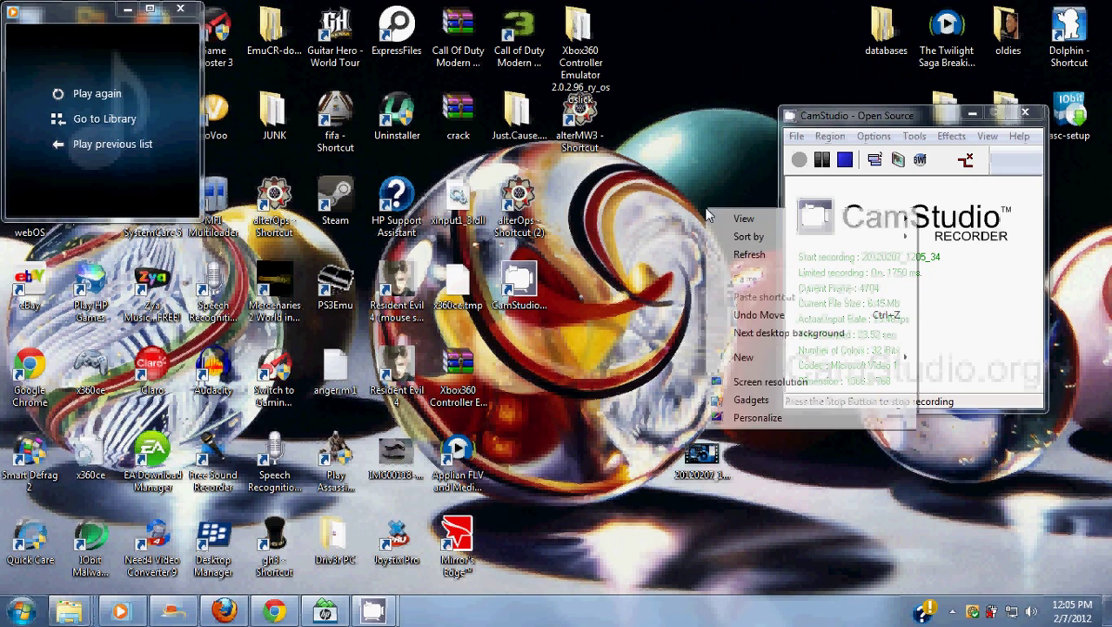
# Refresh the desktop again and locate the Xbox360 Controller Emulator RAR archive.
pyautogui.click(727, 136)
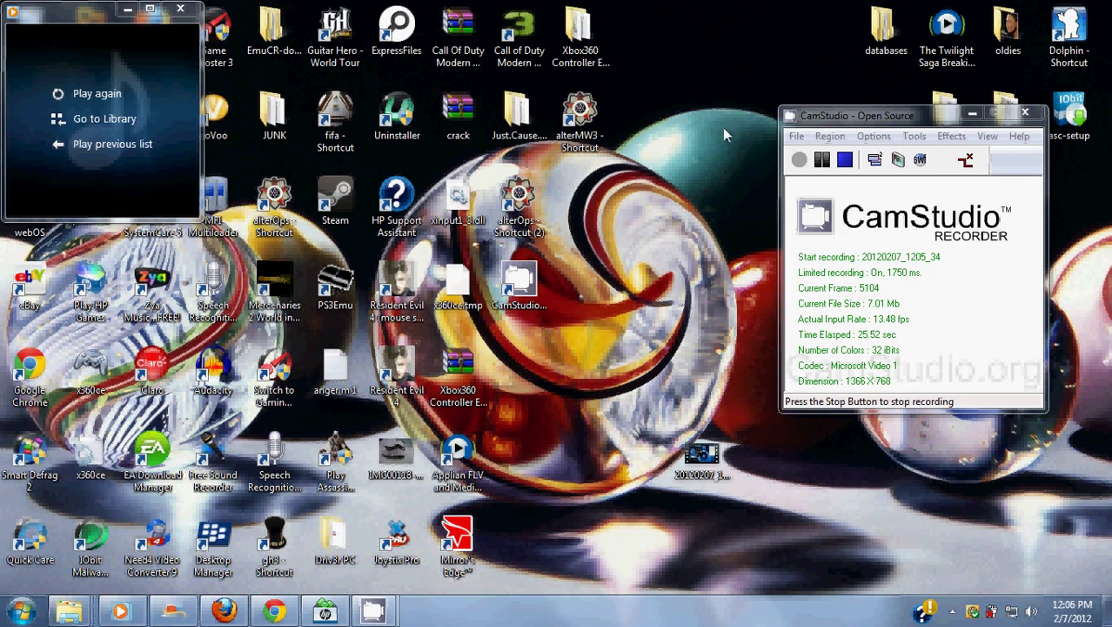
pyautogui.rightClick(727, 136)
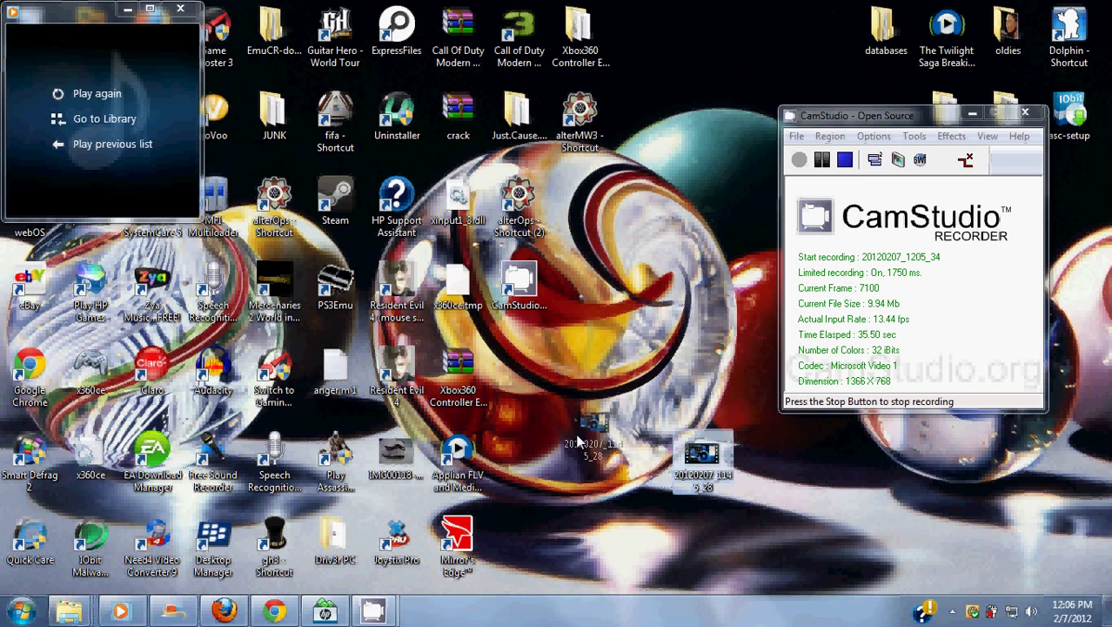
pyautogui.rightClick(633, 251)
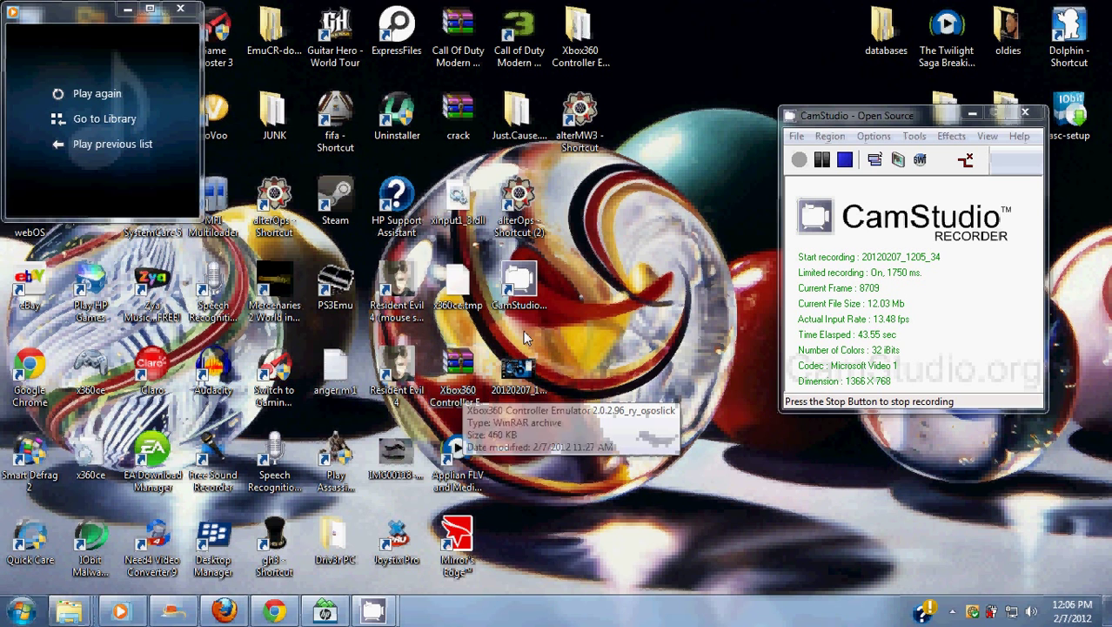
pyautogui.moveTo(581, 329)
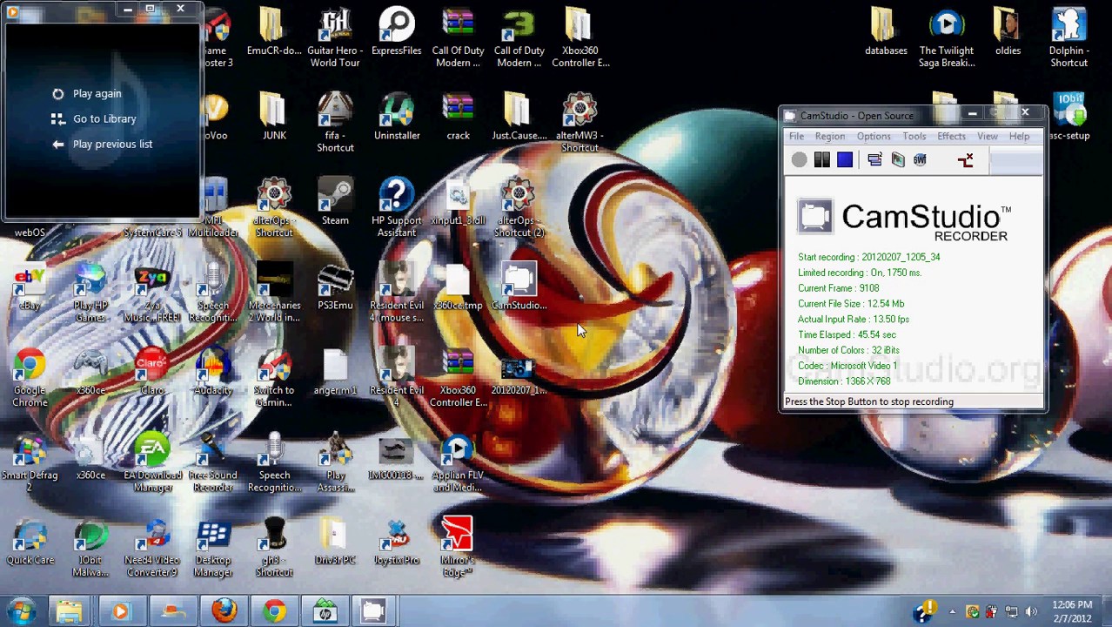
pyautogui.moveTo(544, 338)
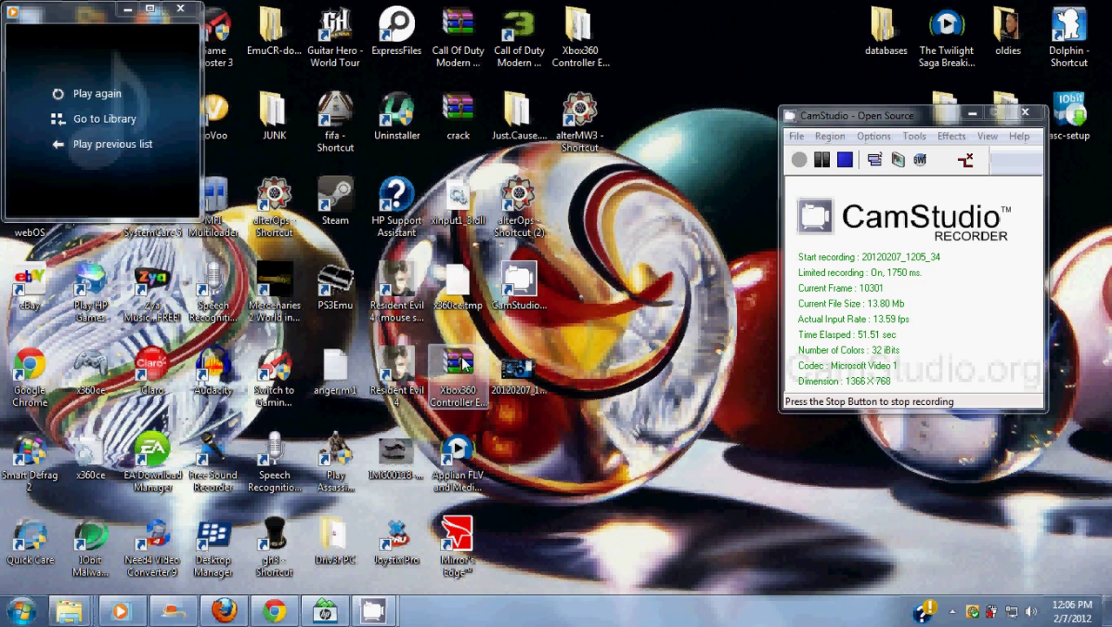
pyautogui.moveTo(459, 365)
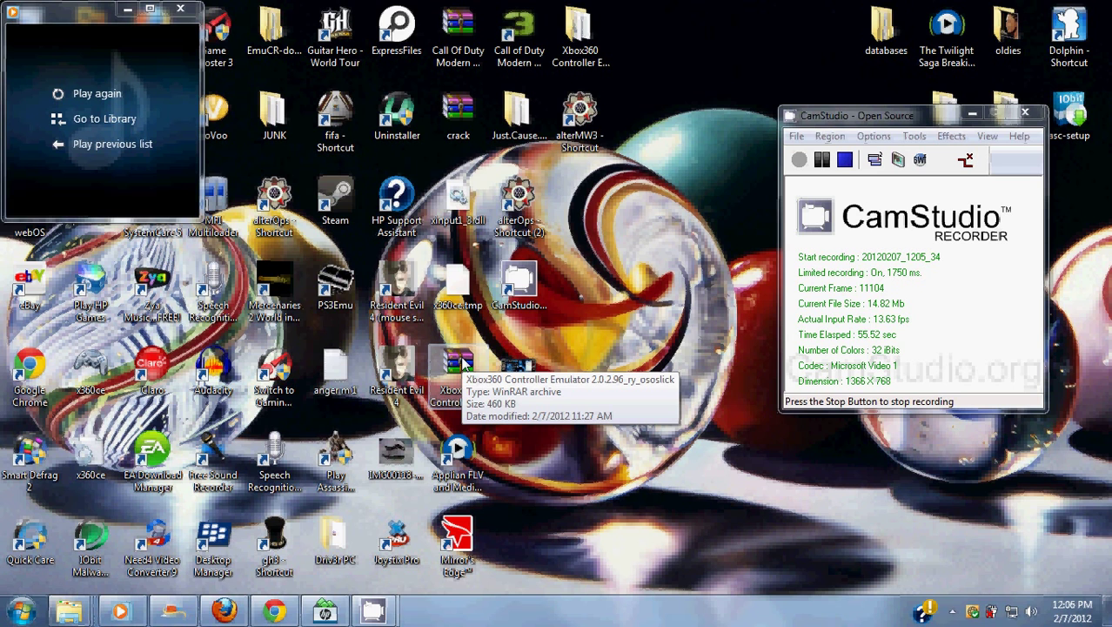
pyautogui.moveTo(635, 280)
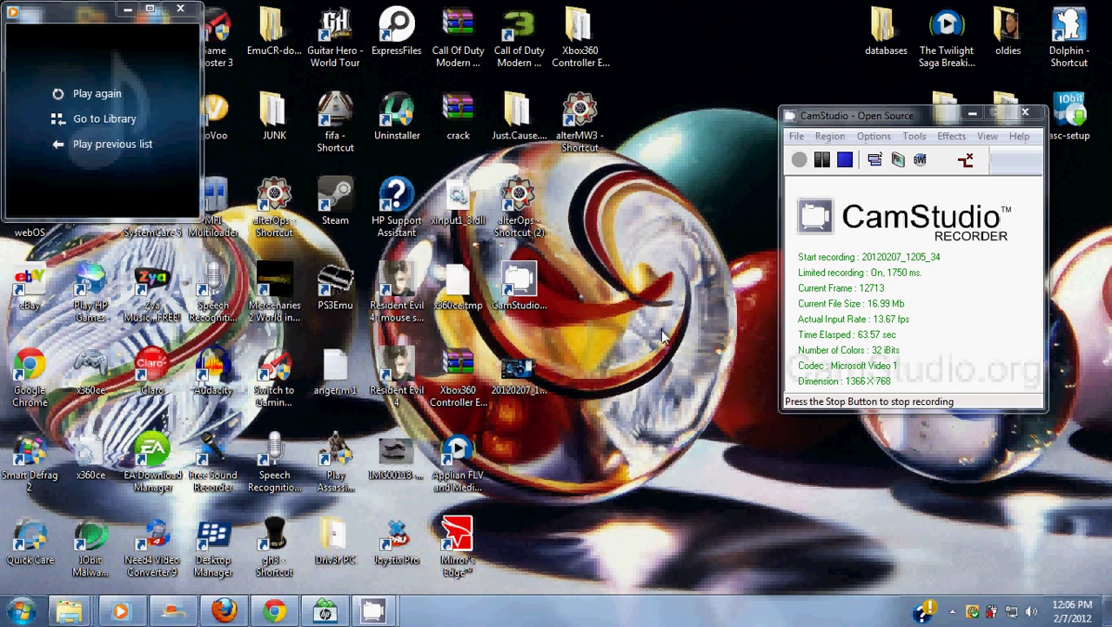
pyautogui.moveTo(620, 350)
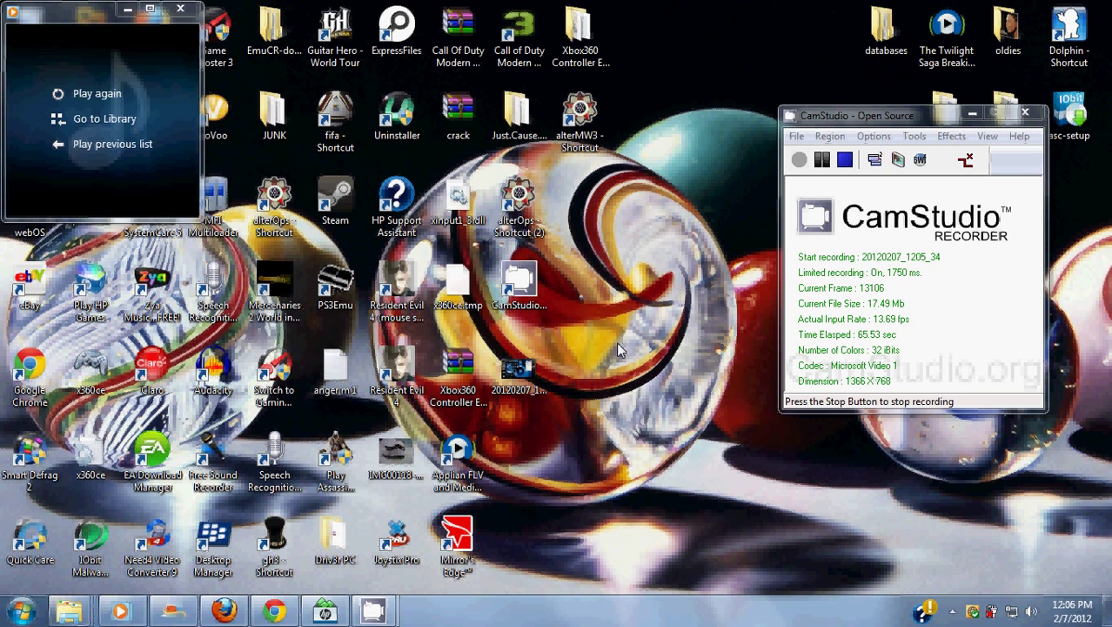
pyautogui.moveTo(460, 369)
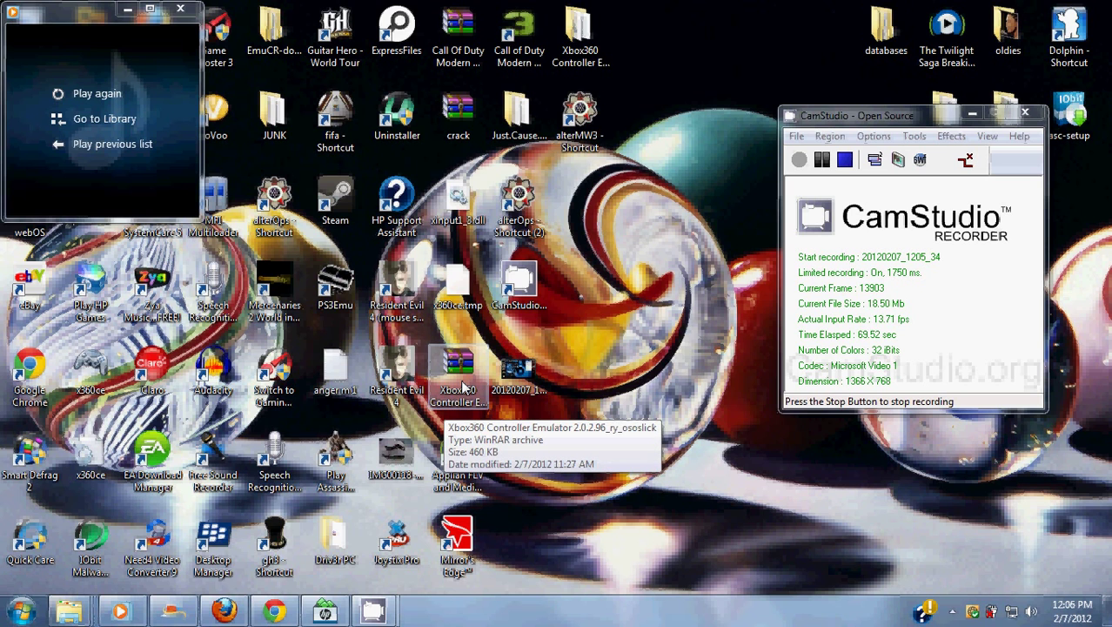
# Open the Xbox360 Controller Emulator RAR in WinRAR, dismiss the licence nag and list its folder's four files.
pyautogui.doubleClick(458, 361)
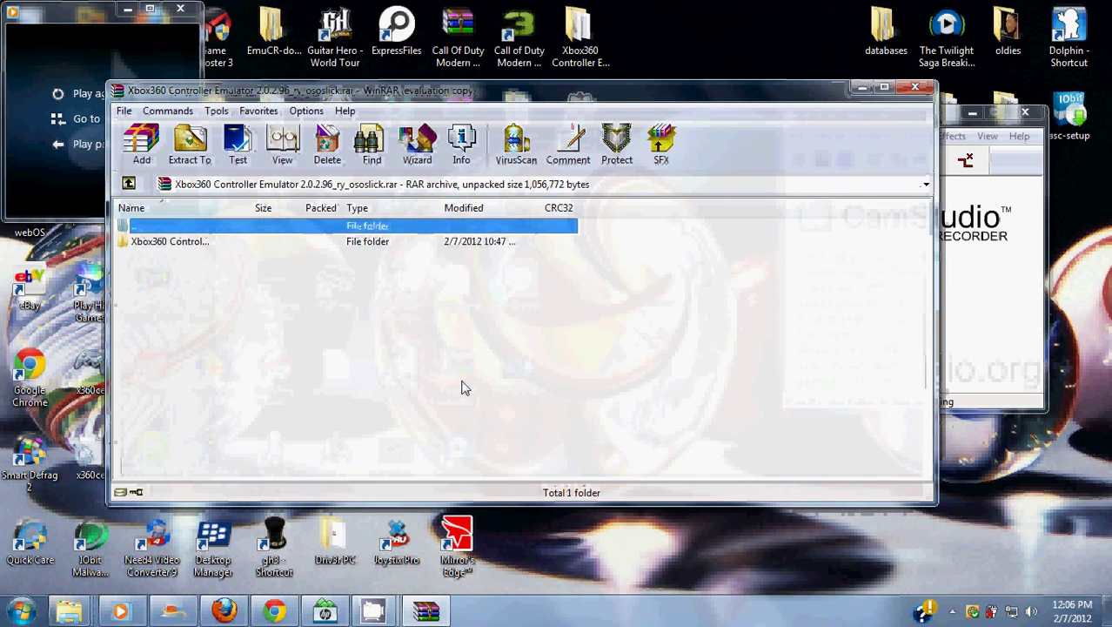
pyautogui.doubleClick(170, 240)
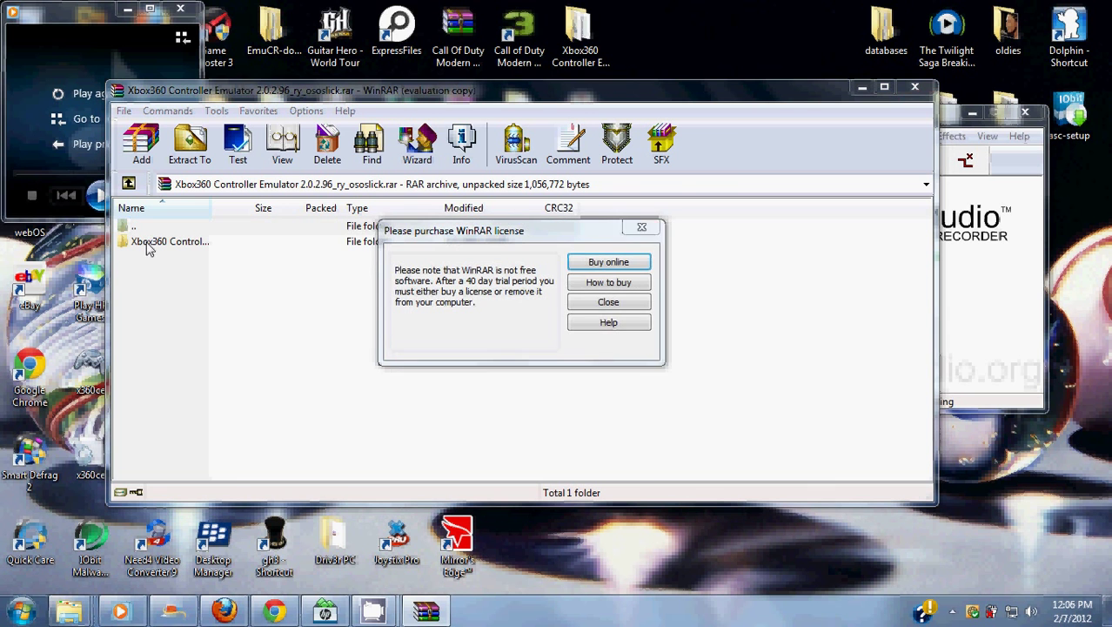
pyautogui.click(609, 301)
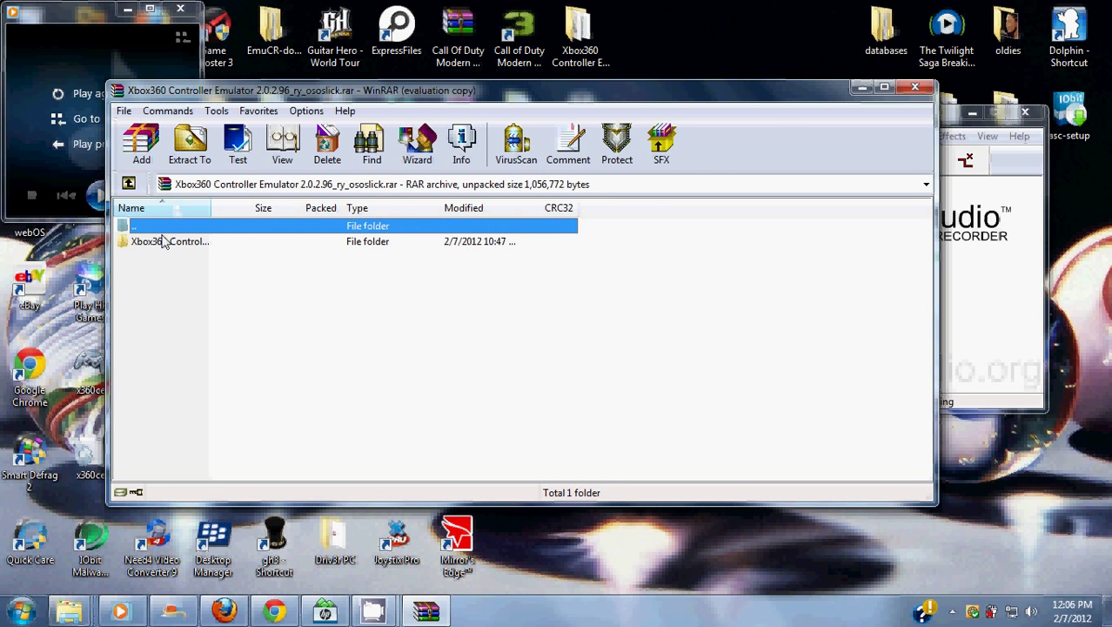
pyautogui.doubleClick(170, 240)
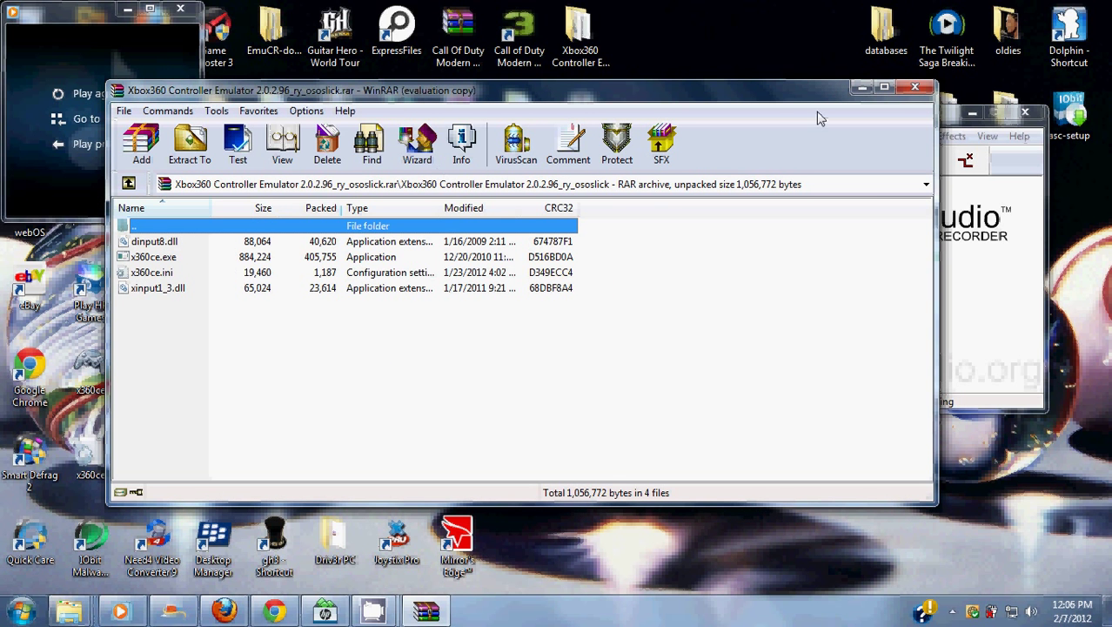
pyautogui.click(915, 87)
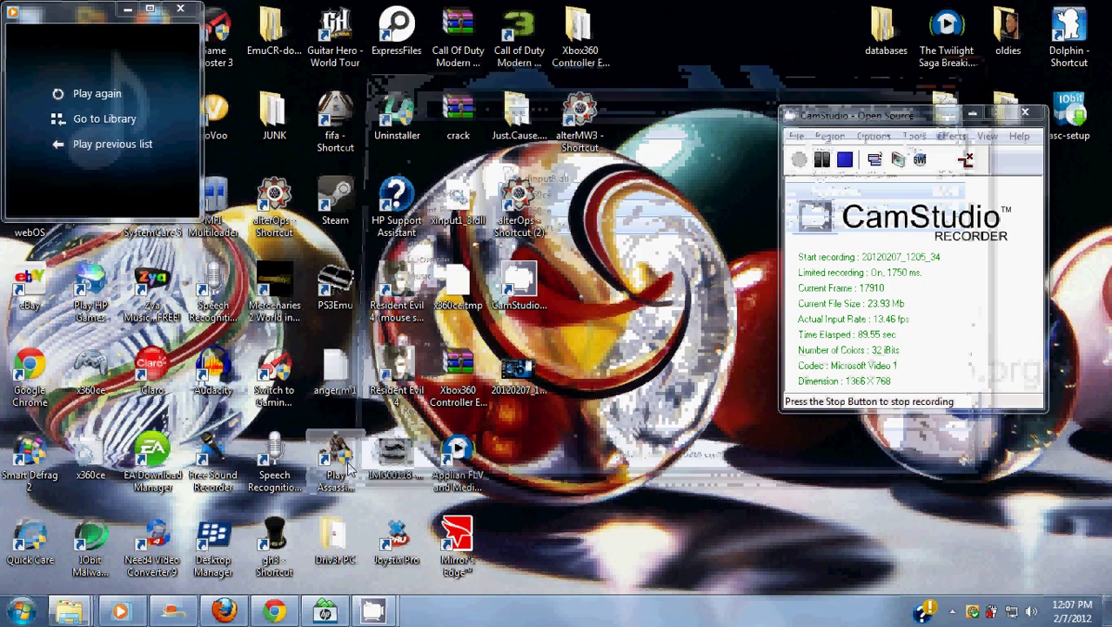
pyautogui.moveTo(397, 366)
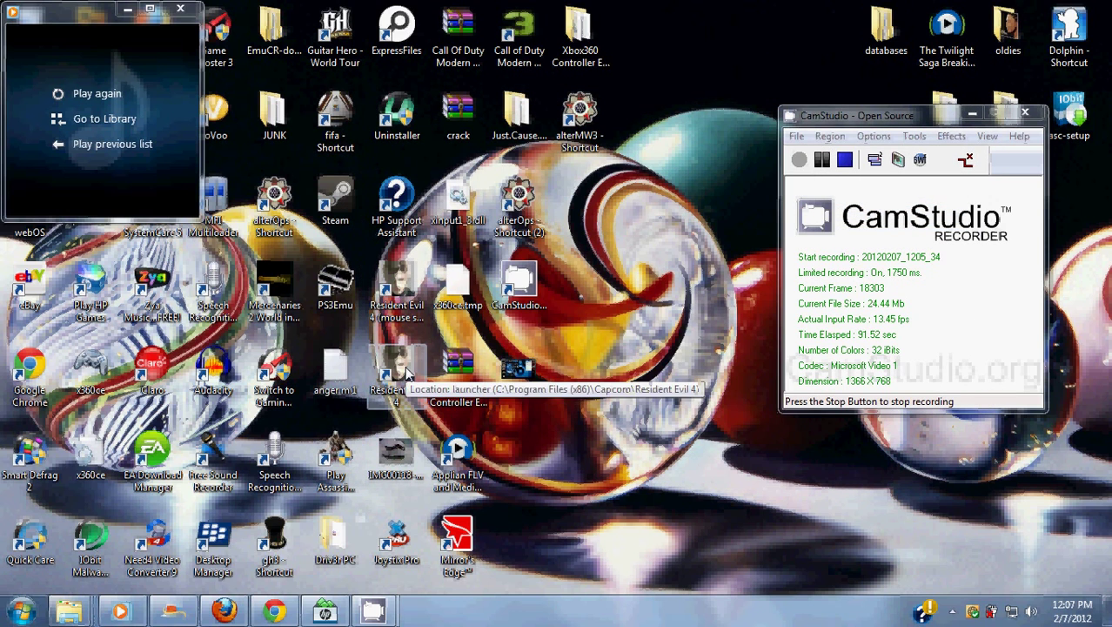
pyautogui.moveTo(519, 205)
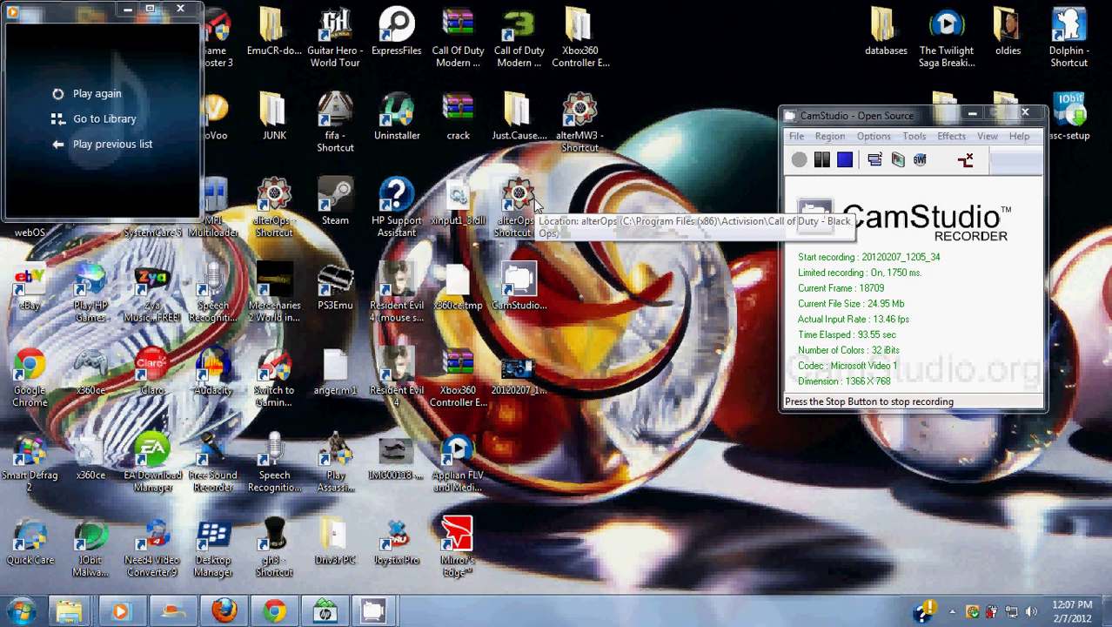
# Open the Call of Duty Black Ops folder via the alterOps shortcut's Open file location.
pyautogui.rightClick(519, 206)
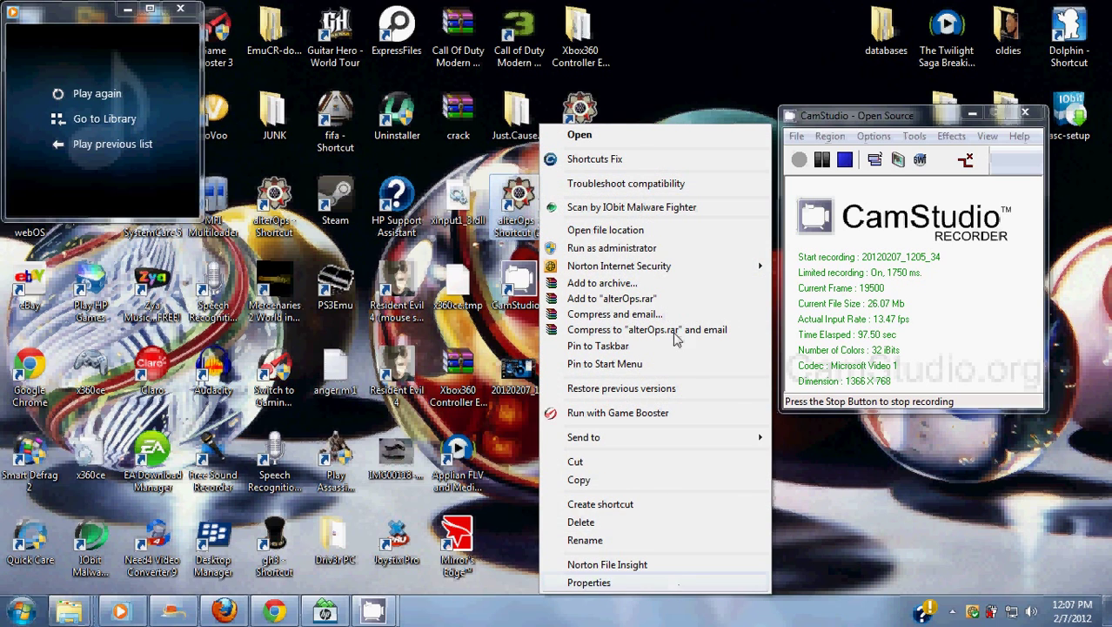
pyautogui.click(606, 230)
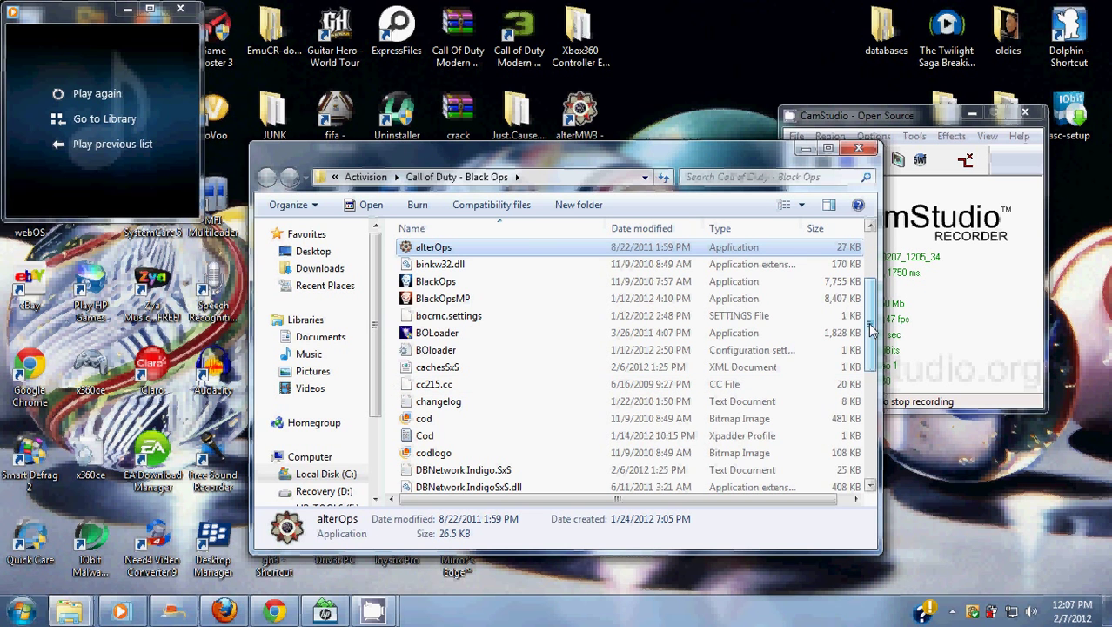
# Locate and select the x360ce files inside the Black Ops game folder.
pyautogui.scroll(-3)
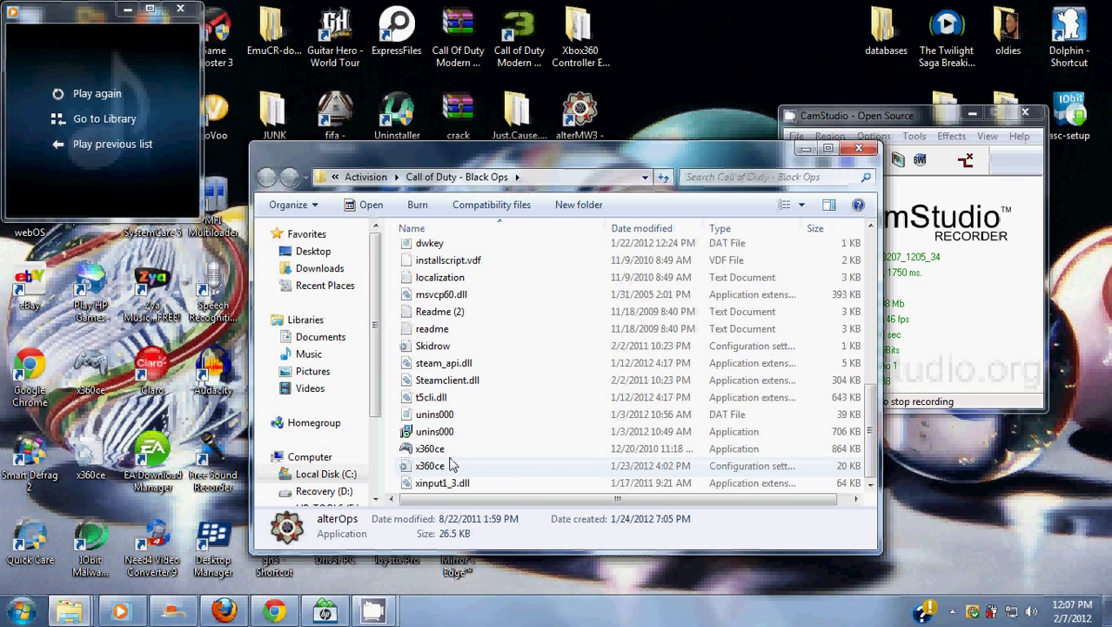
pyautogui.moveTo(443, 414)
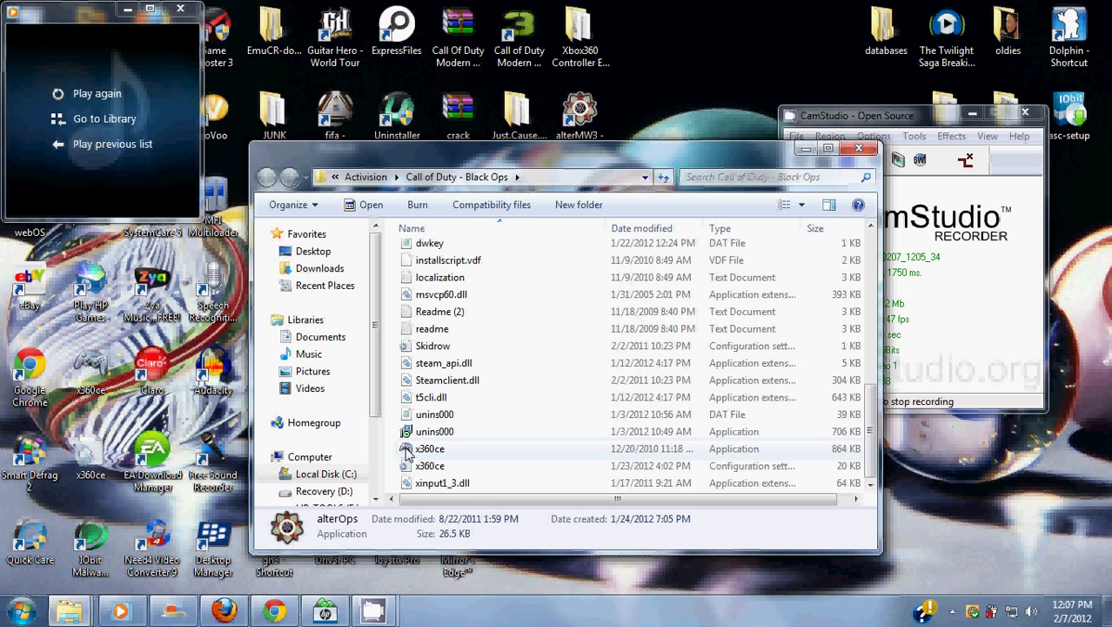
pyautogui.click(428, 467)
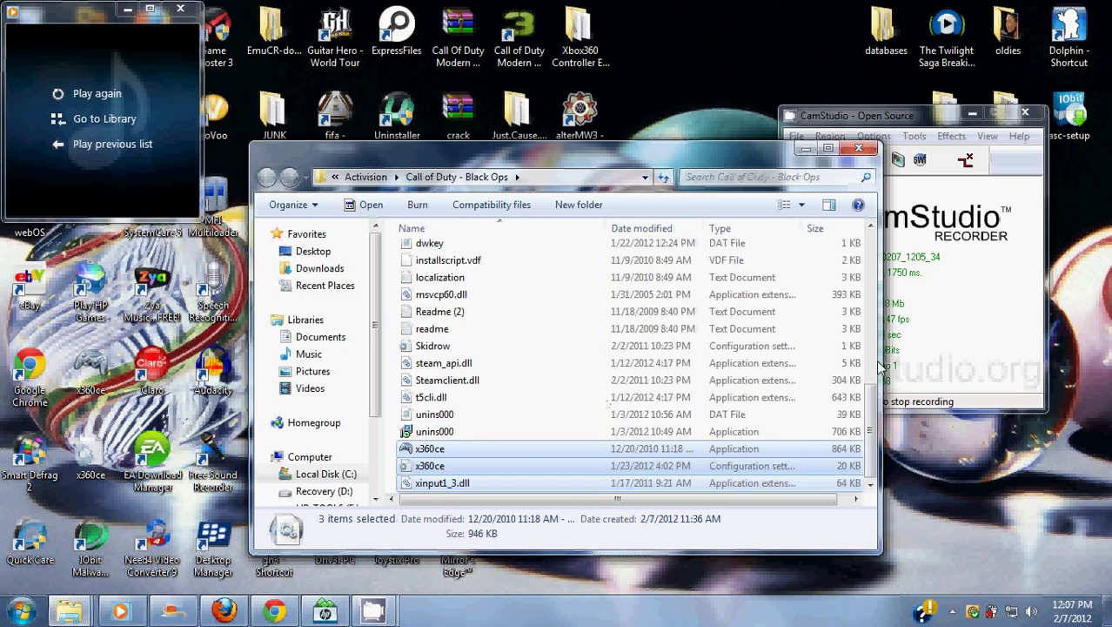
pyautogui.scroll(3)
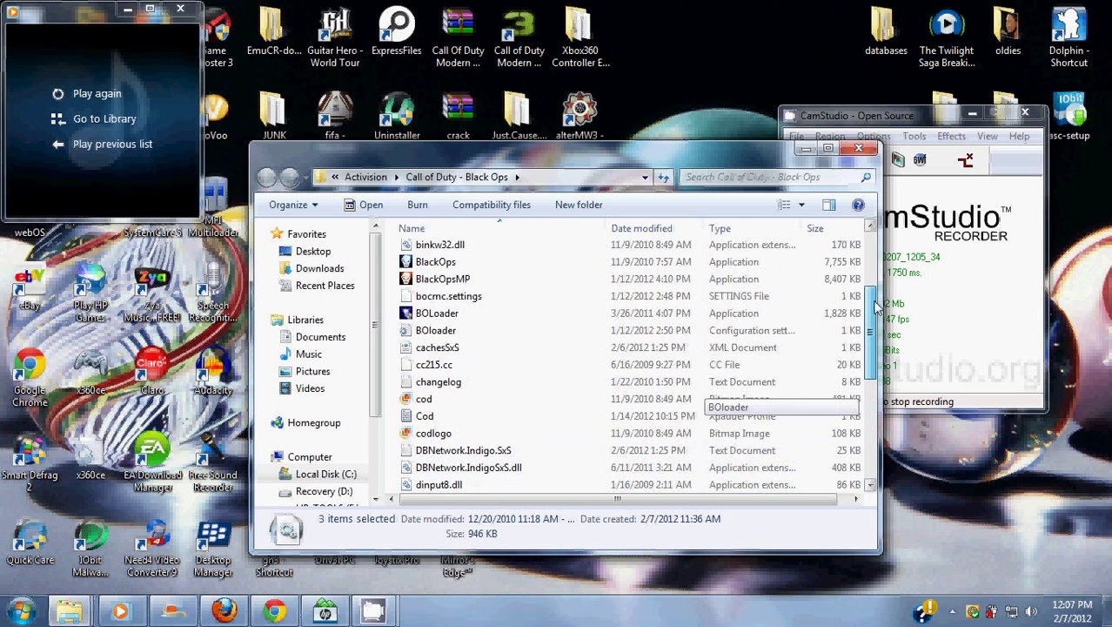
pyautogui.scroll(-3)
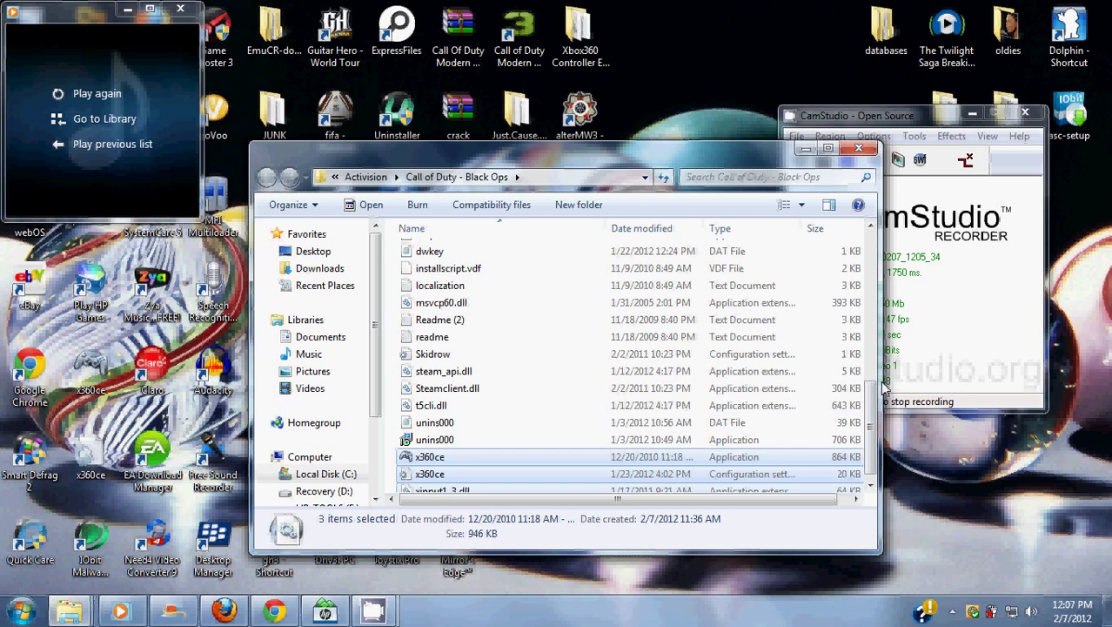
pyautogui.scroll(3)
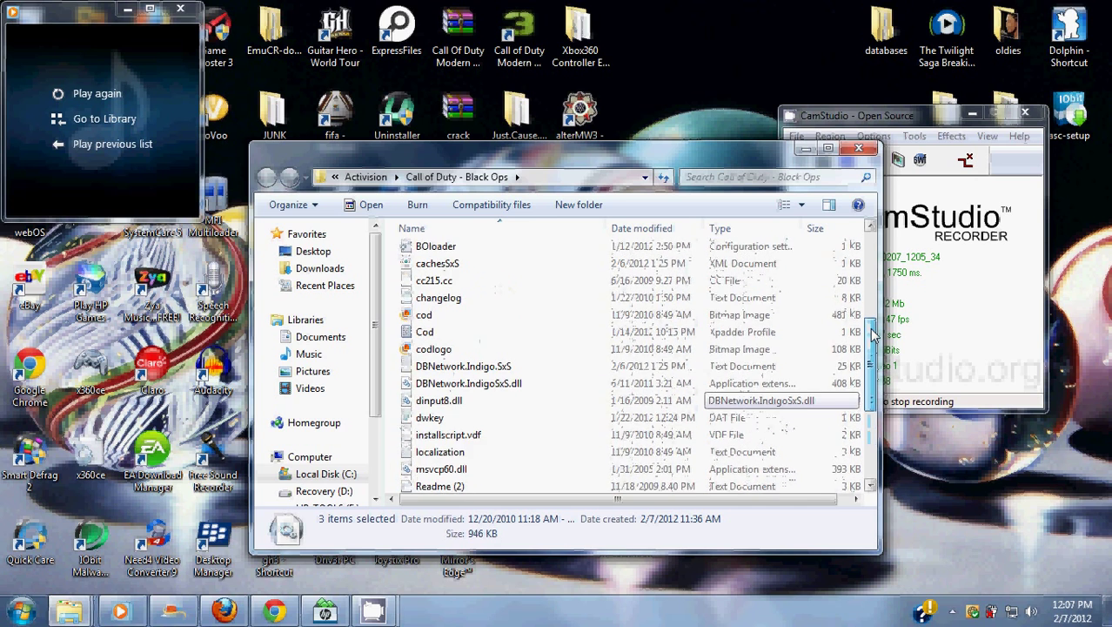
pyautogui.scroll(-3)
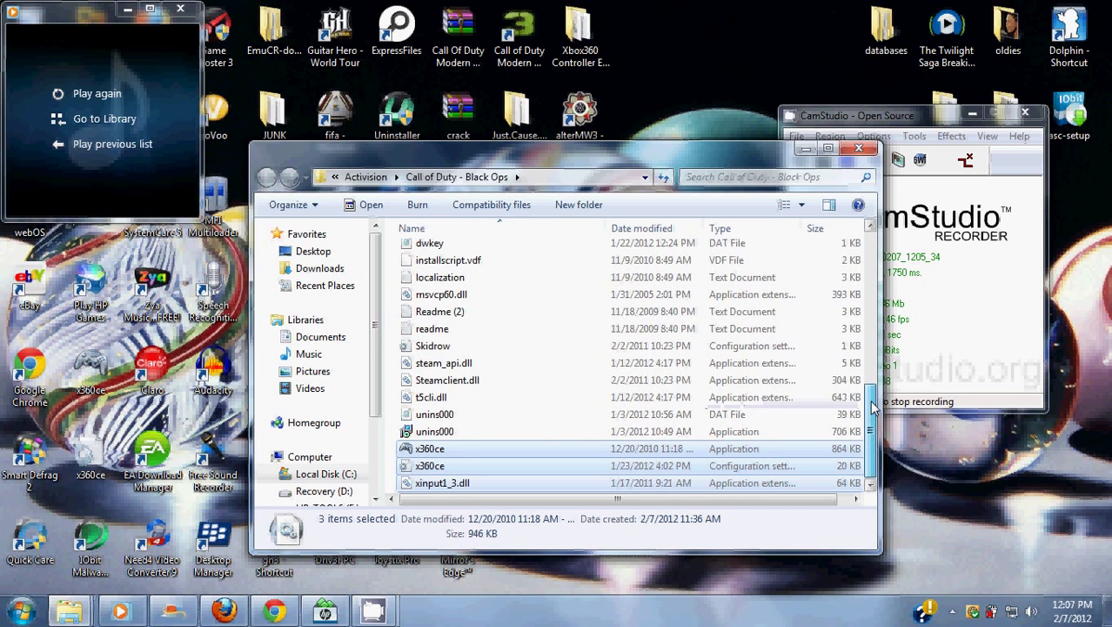
# Launch the x360ce application, showing Controller 1's button mappings.
pyautogui.click(428, 449)
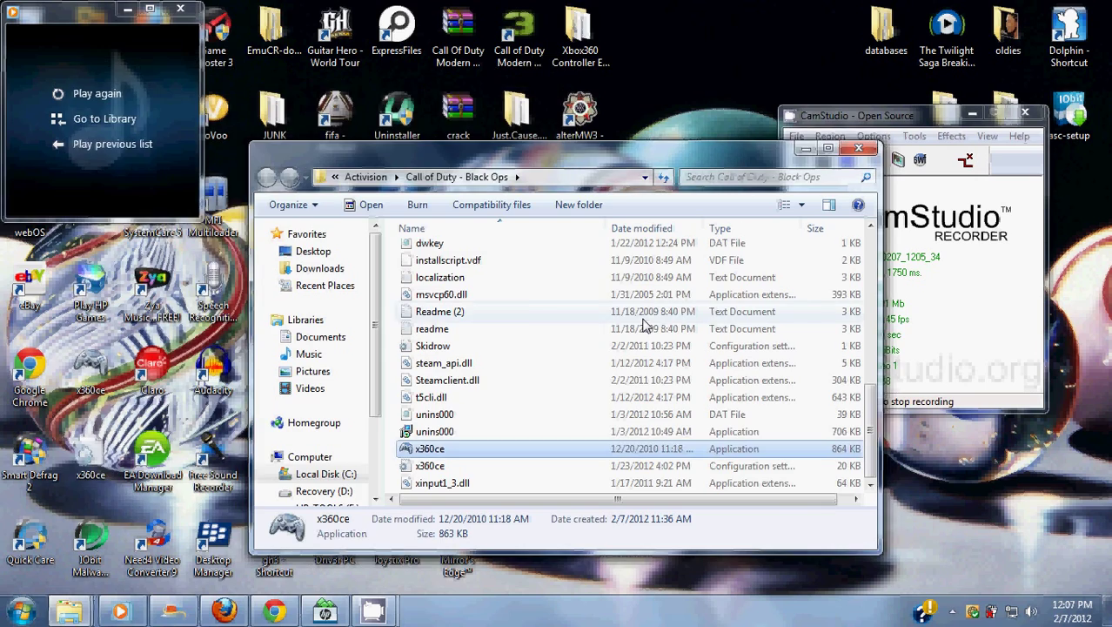
pyautogui.doubleClick(428, 449)
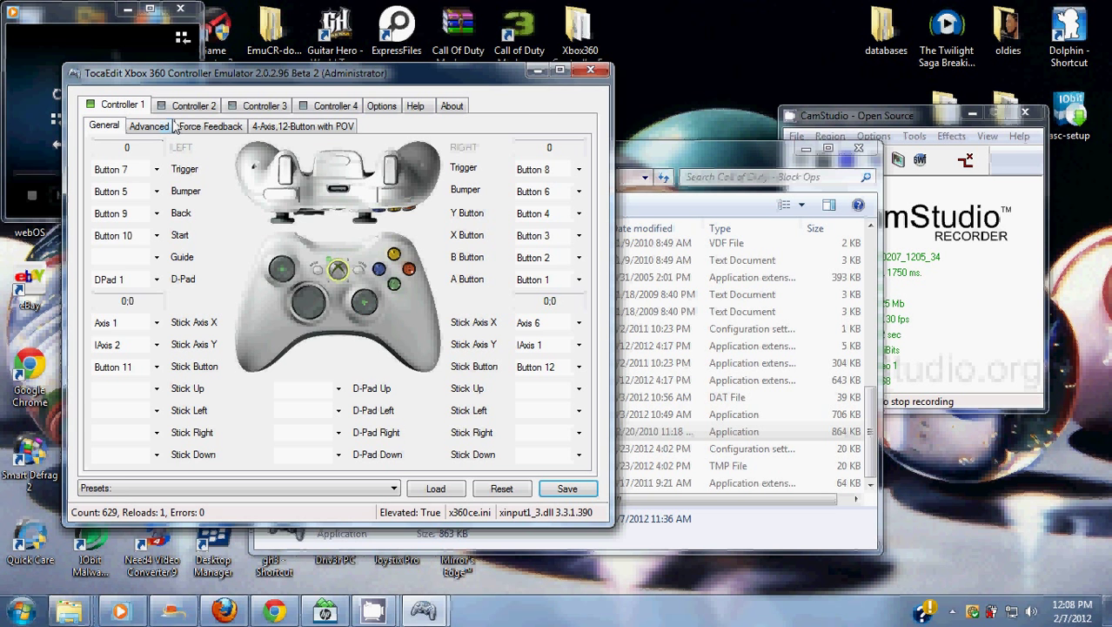
# Show Controller 1's Force Feedback settings with force feedback enabled.
pyautogui.click(209, 126)
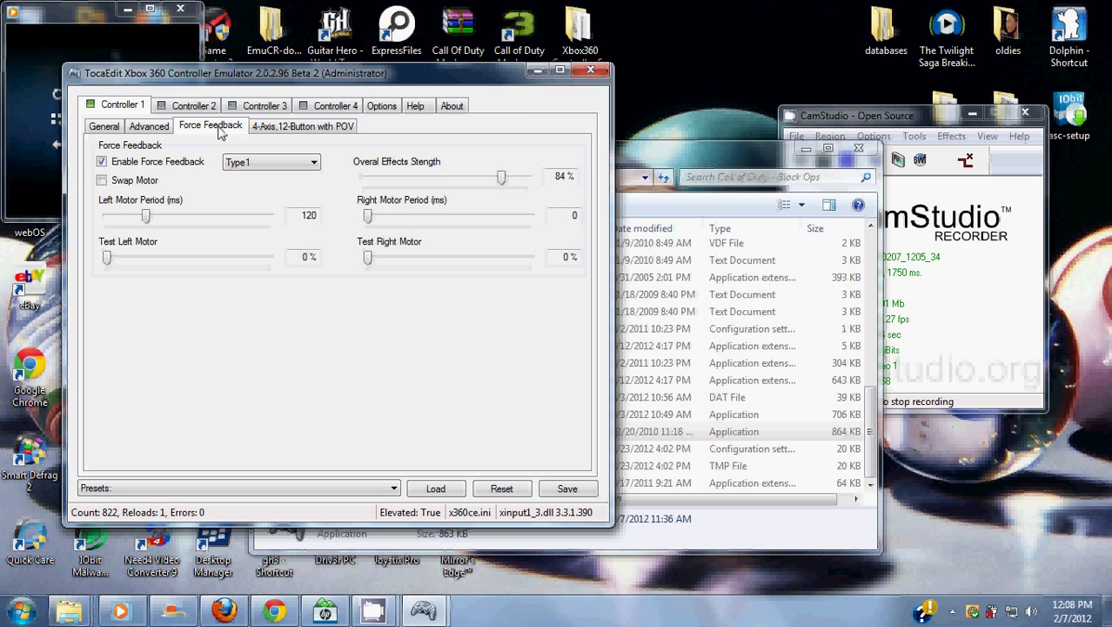
# Check the Advanced device type stays GamePad, then return to Controller 1's General mappings.
pyautogui.click(147, 125)
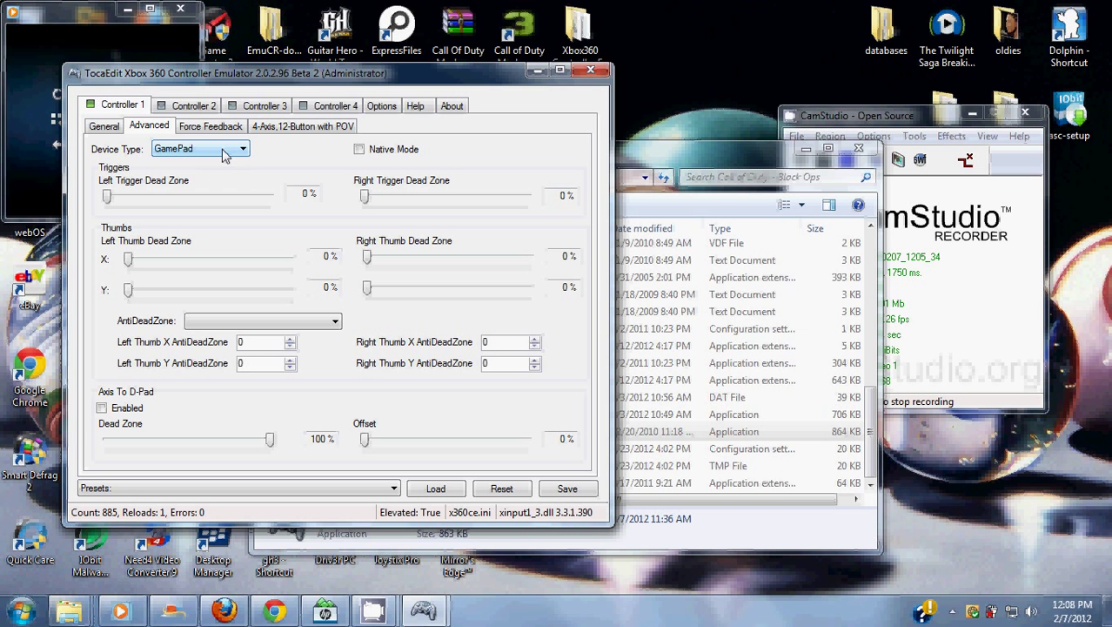
pyautogui.click(246, 148)
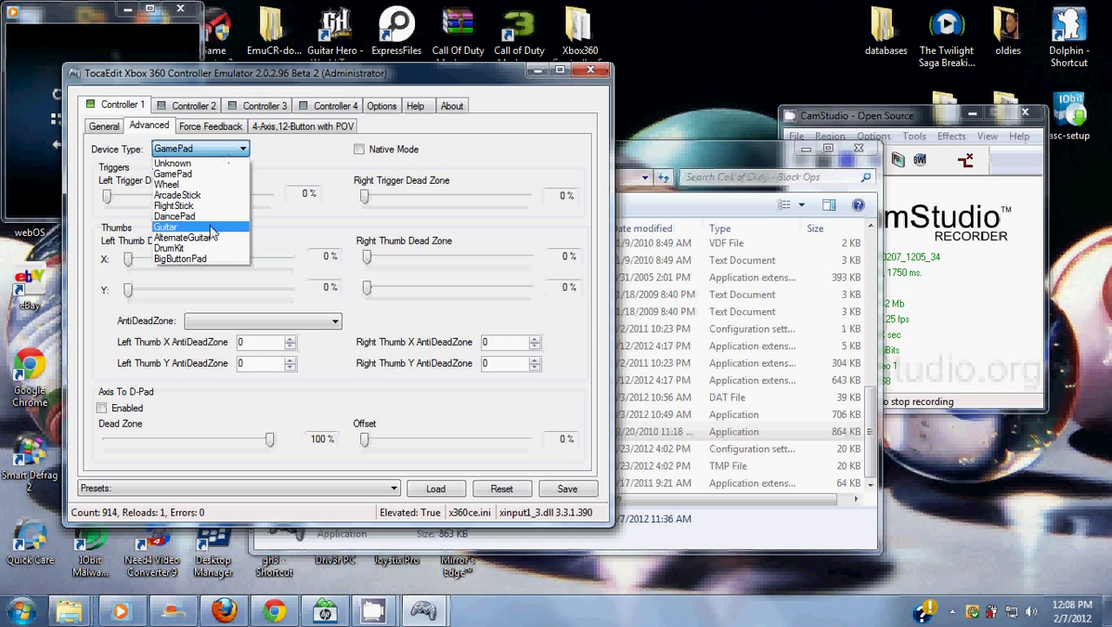
pyautogui.moveTo(183, 236)
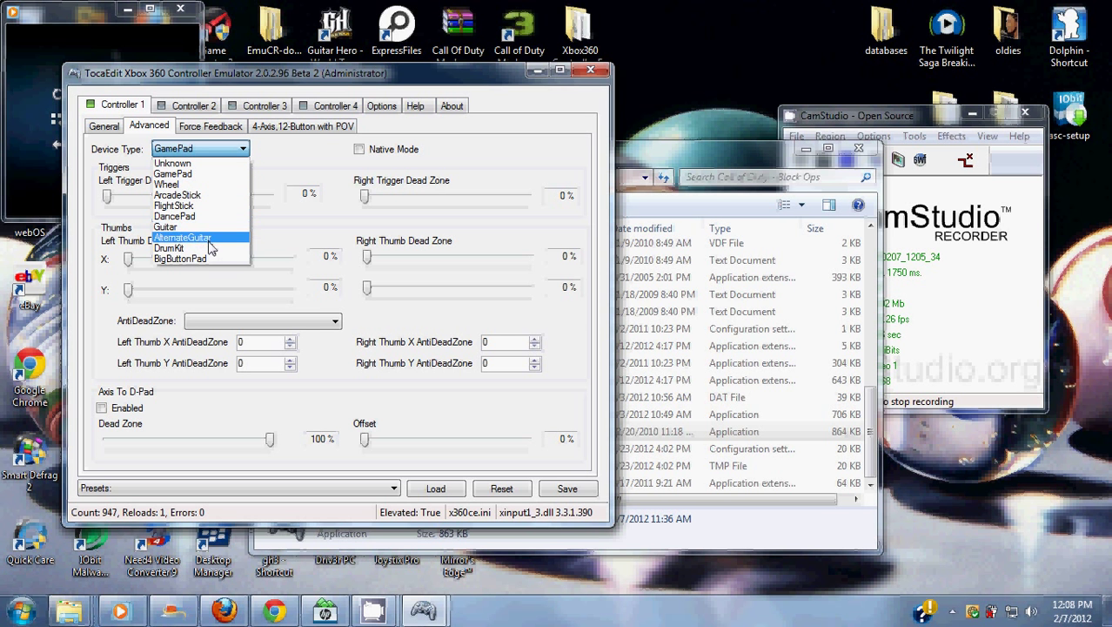
pyautogui.moveTo(208, 216)
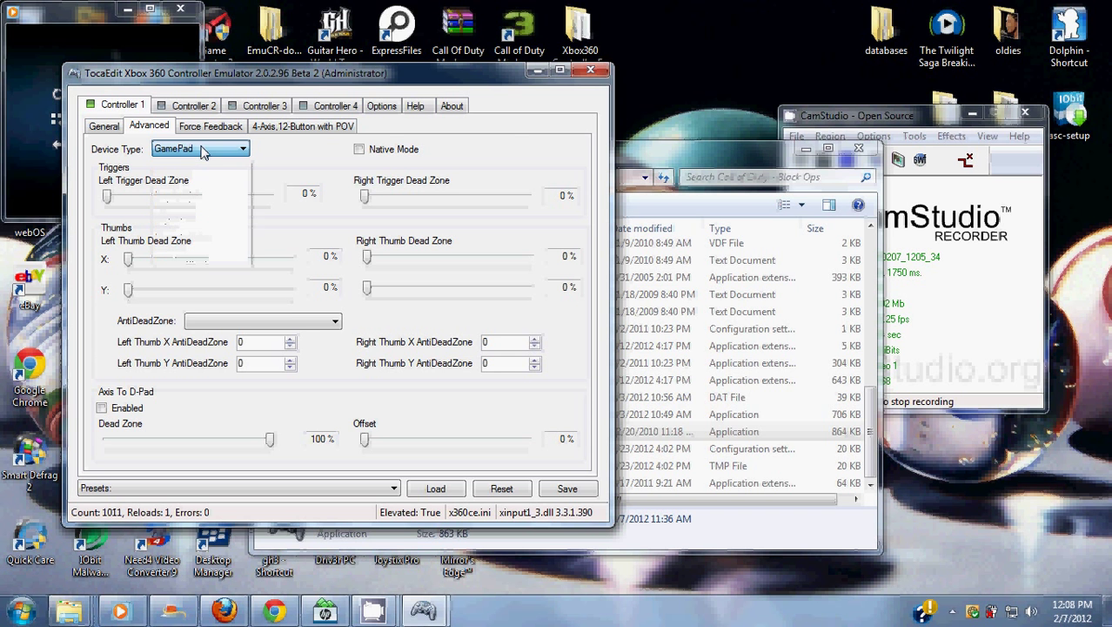
pyautogui.click(105, 125)
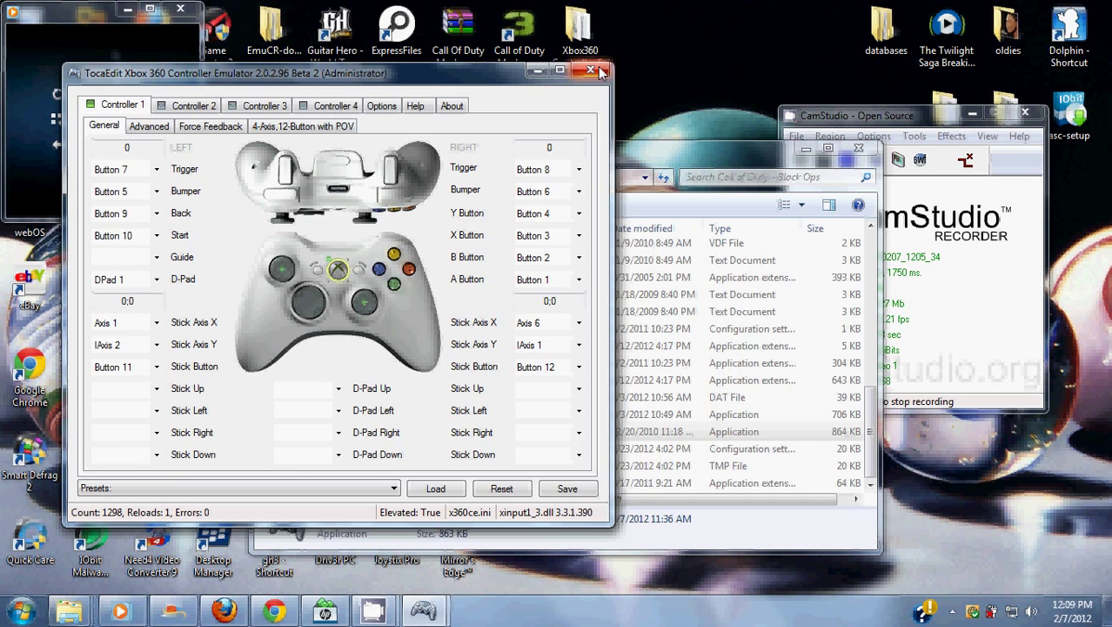
# Close the x360ce emulator window and refresh the desktop icons.
pyautogui.click(592, 70)
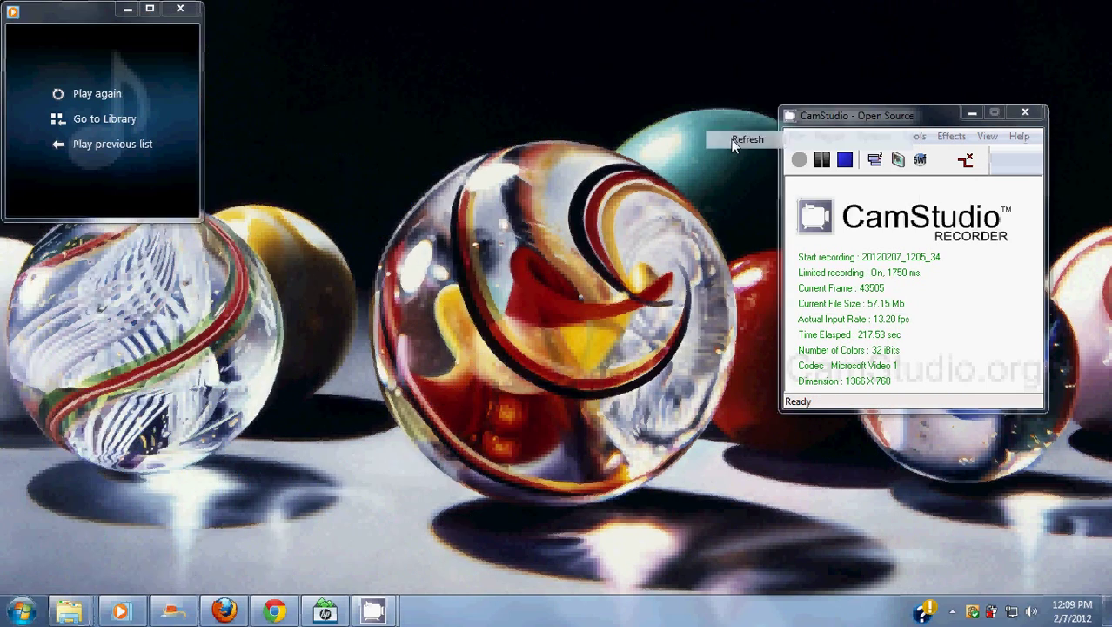
pyautogui.click(746, 140)
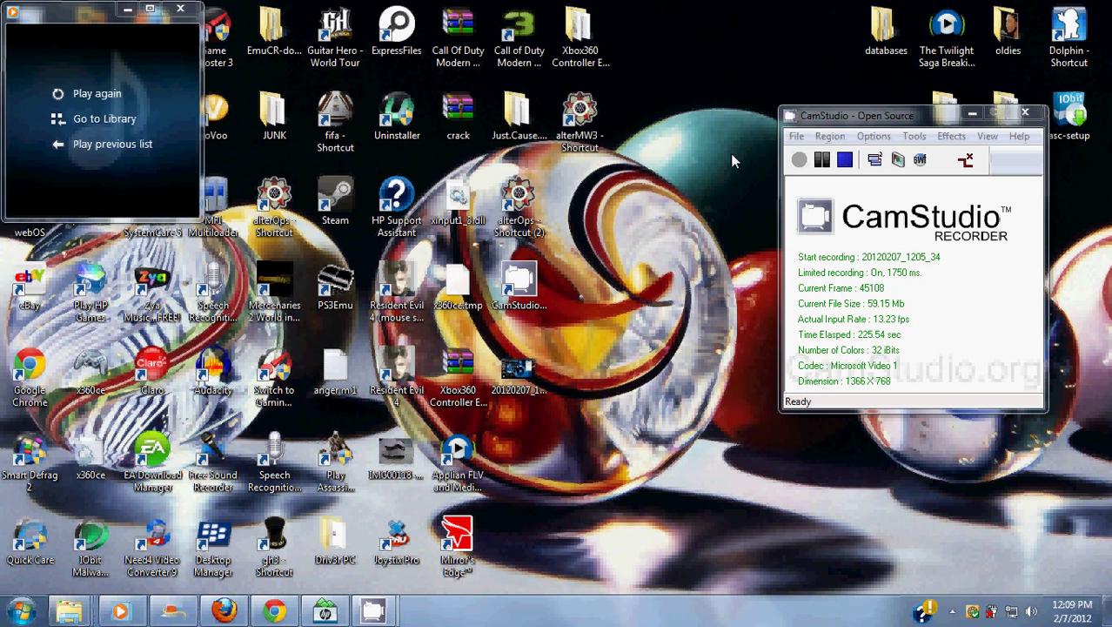
pyautogui.moveTo(794, 70)
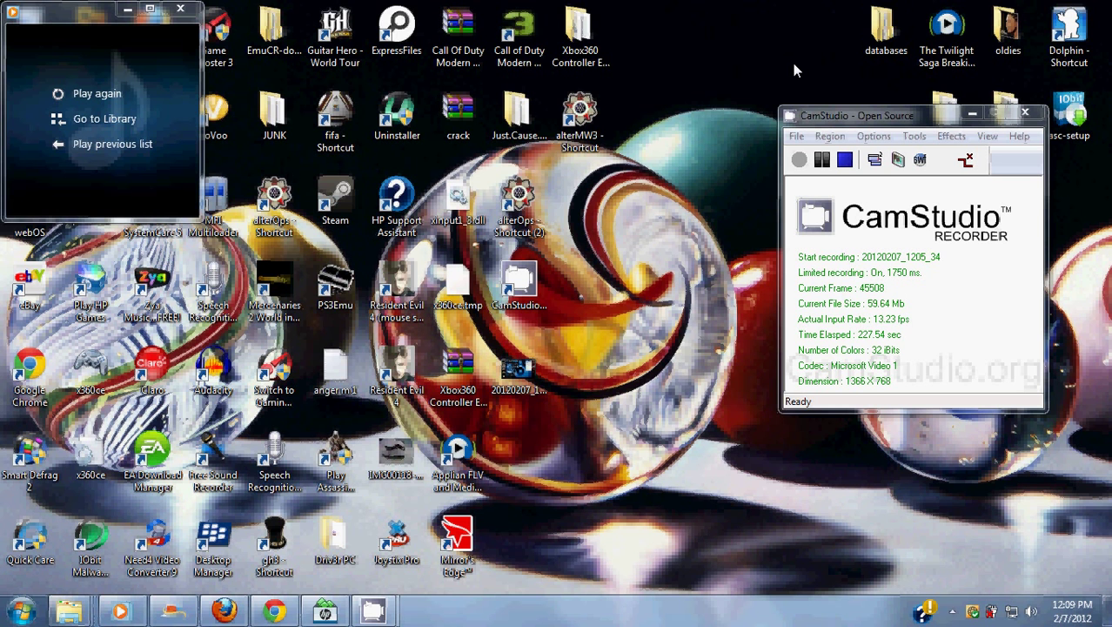
pyautogui.moveTo(854, 173)
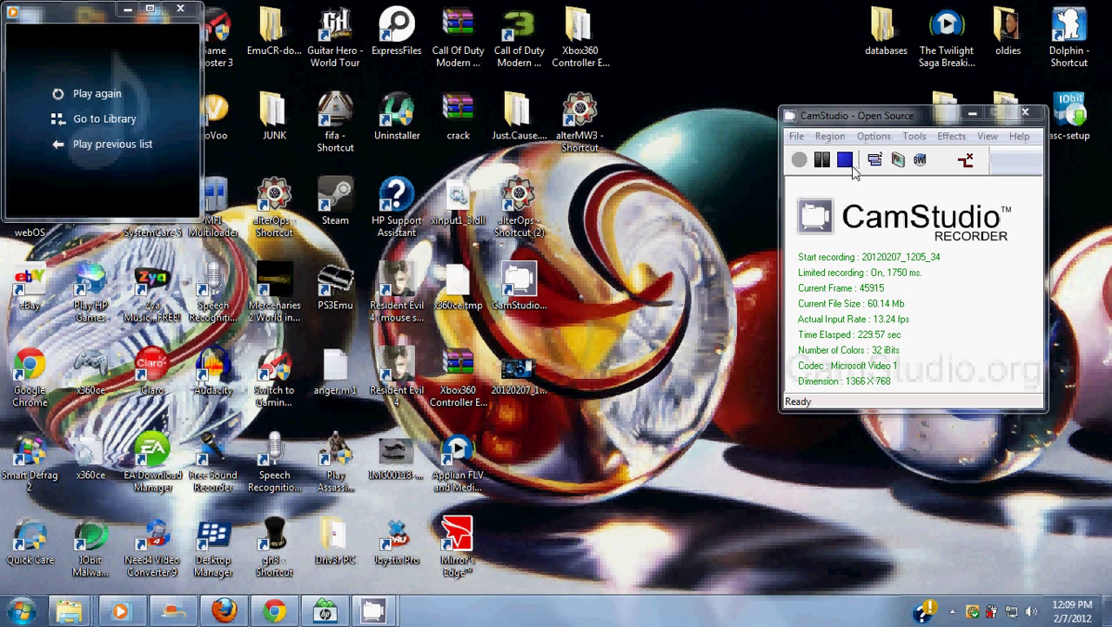
pyautogui.moveTo(688, 212)
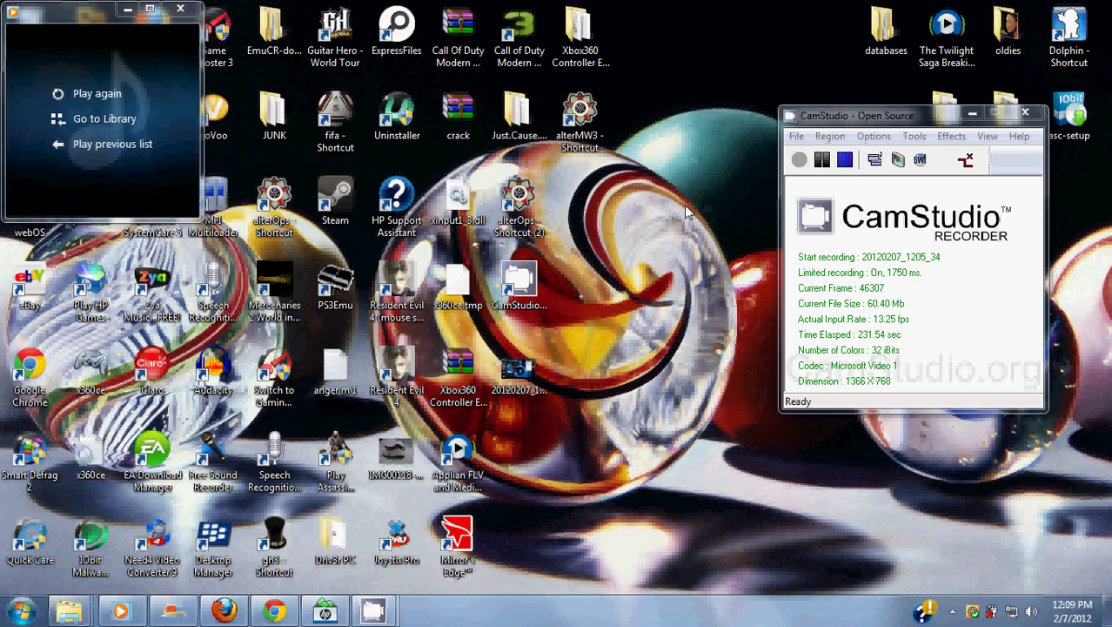